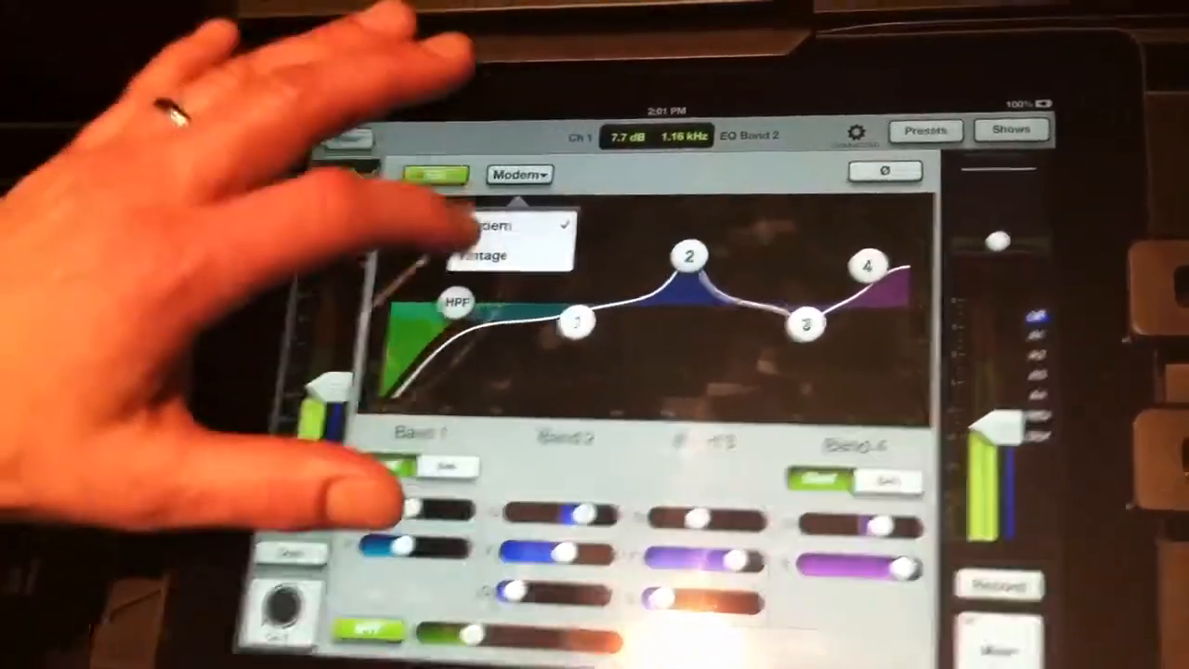
- Show channel 1's EQ mode choices, Modern and Vintage, with Modern selected
left_click(483, 256)
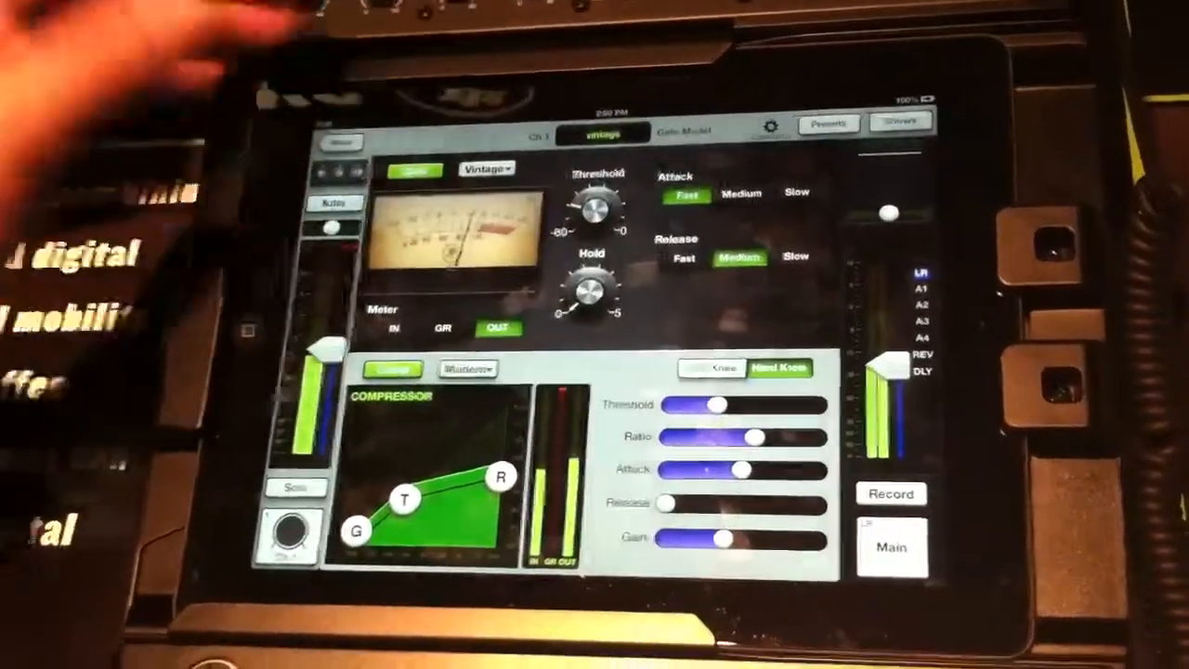
- Switch channel 1's gate to the Vintage model with its needle meter
left_click(468, 369)
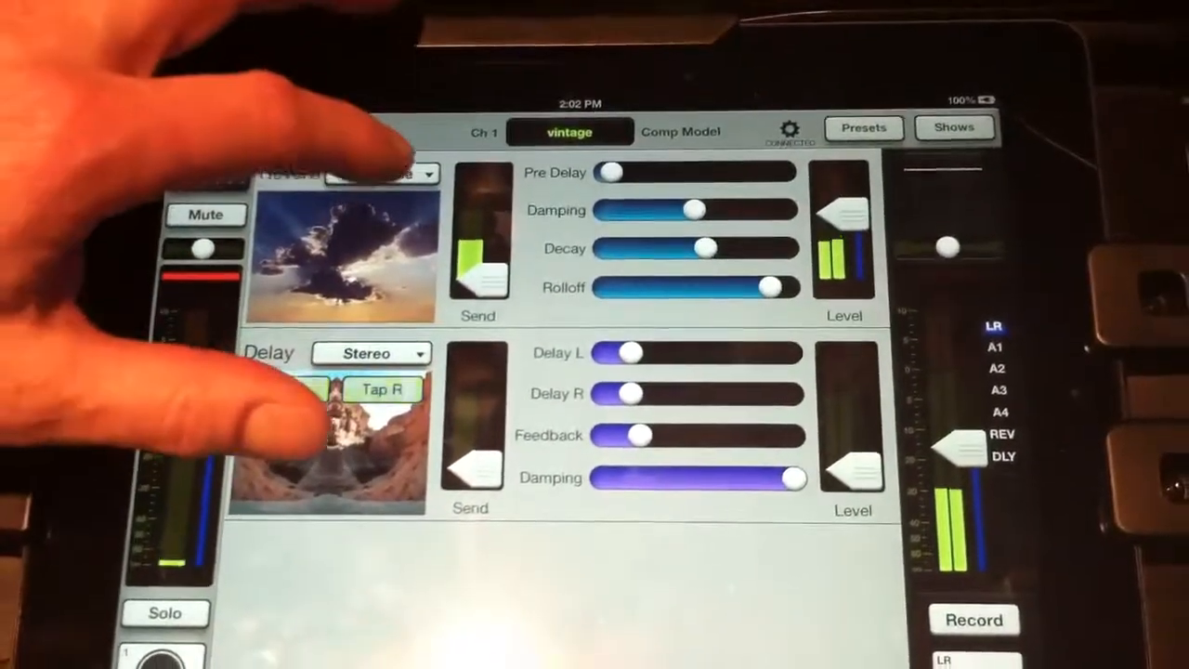
- Set the reverb type to Hall and list the delay types, Mono through Multi-Tap
left_click(381, 174)
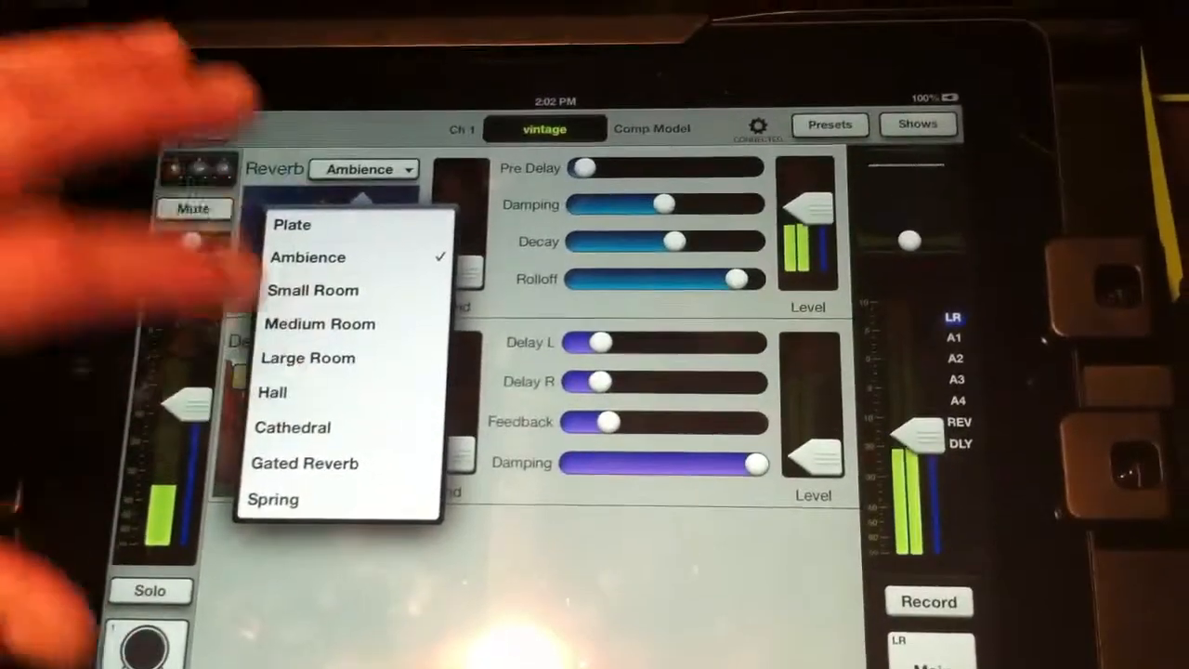
left_click(272, 392)
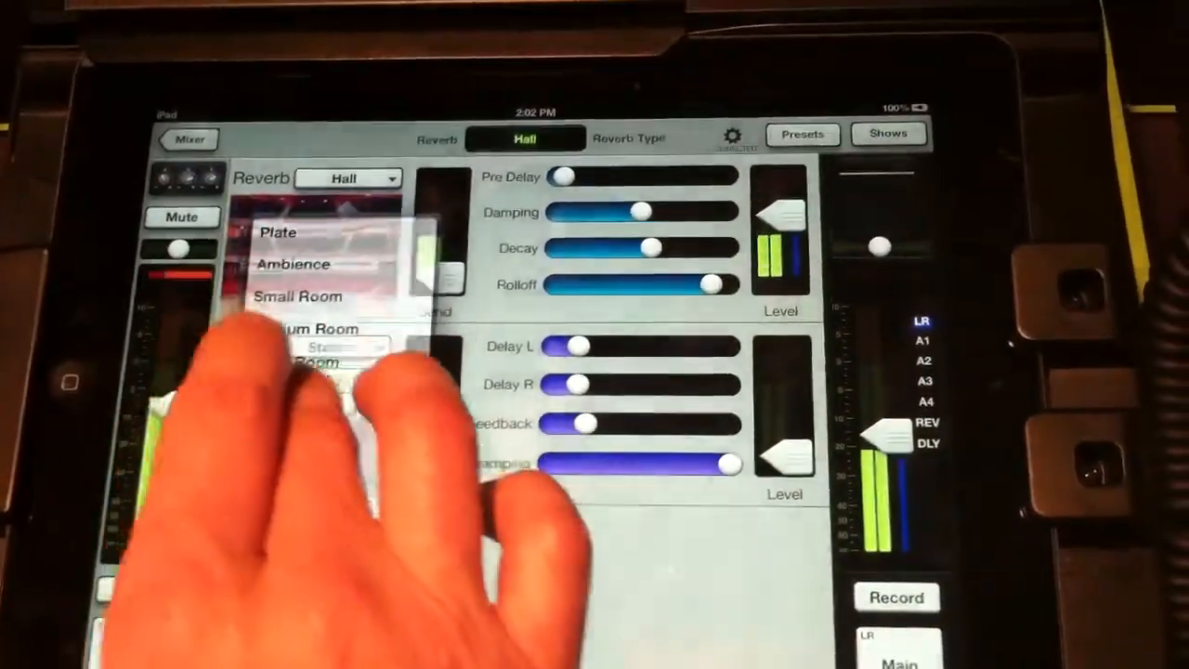
left_click(334, 353)
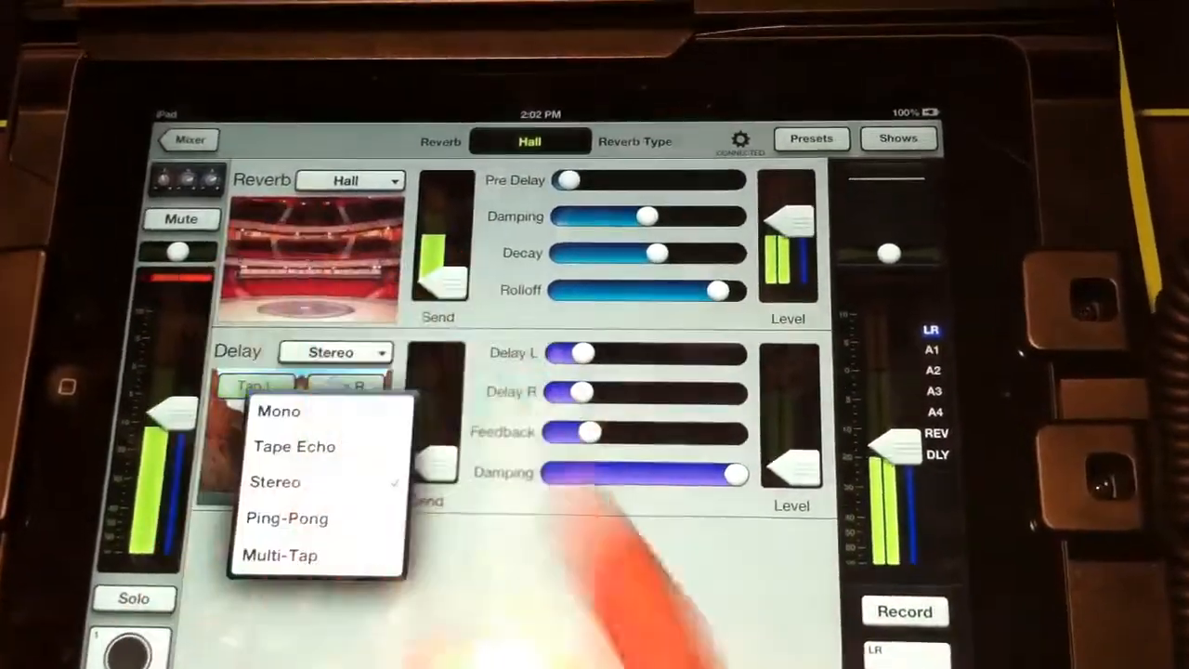